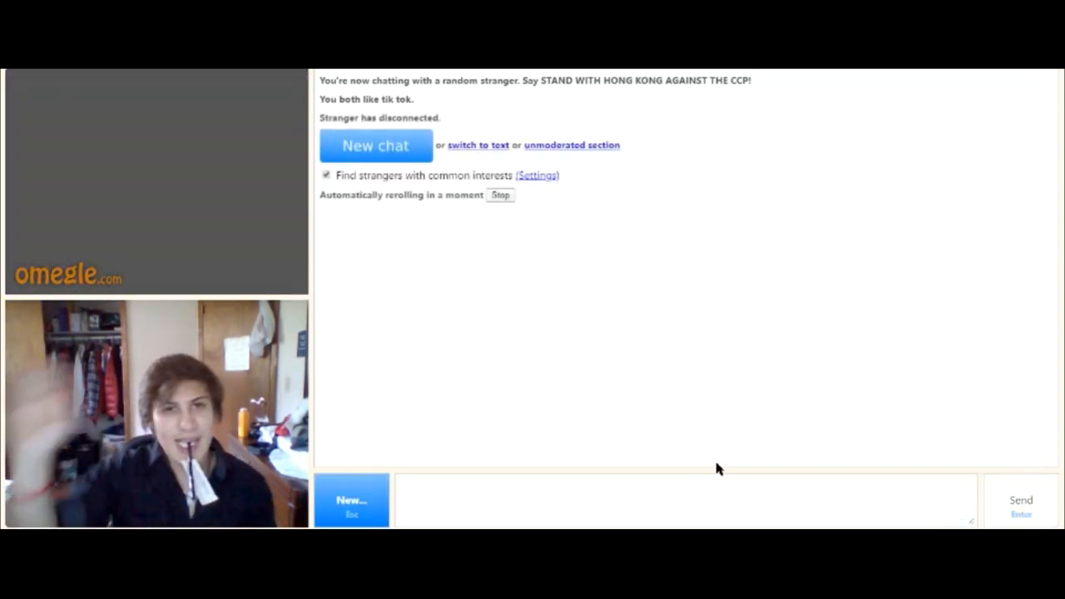
Start a new chat to find another stranger sharing the tik tok interest.
click(376, 146)
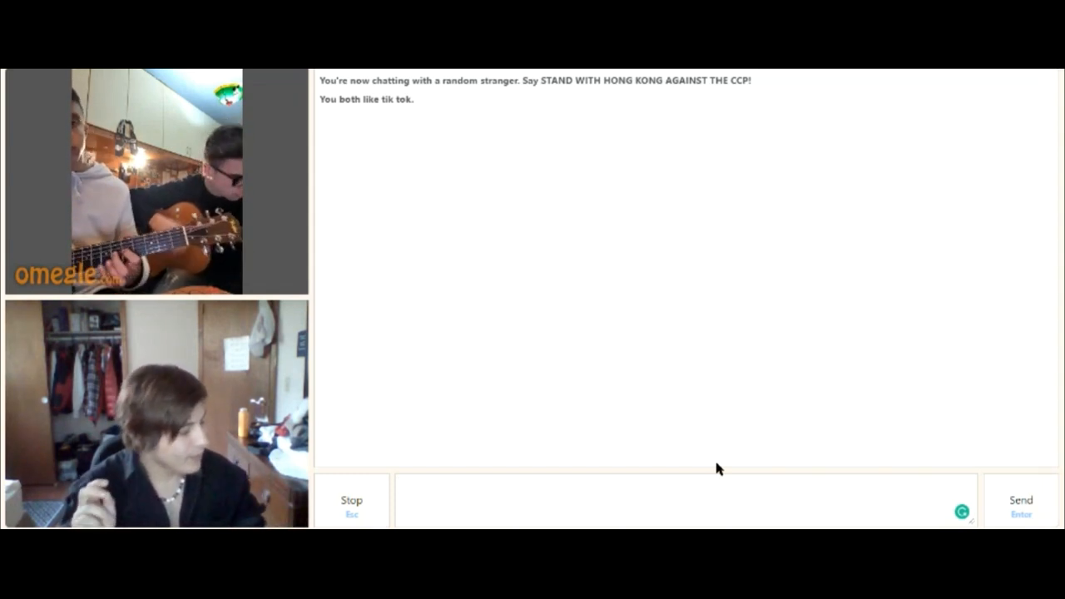
Focus the chat message box to write to the guitar-playing strangers.
click(682, 501)
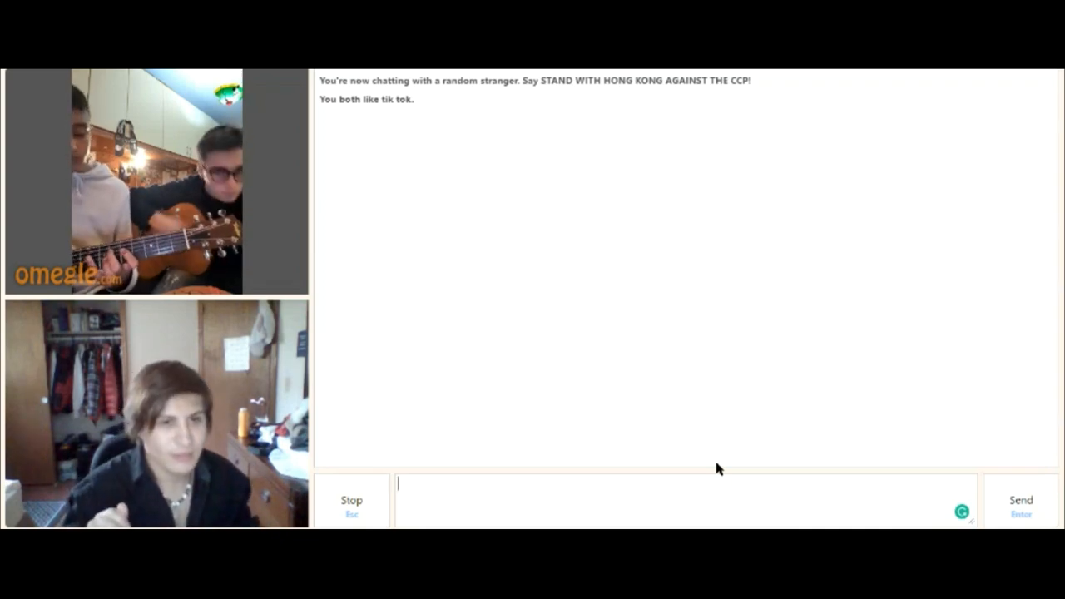